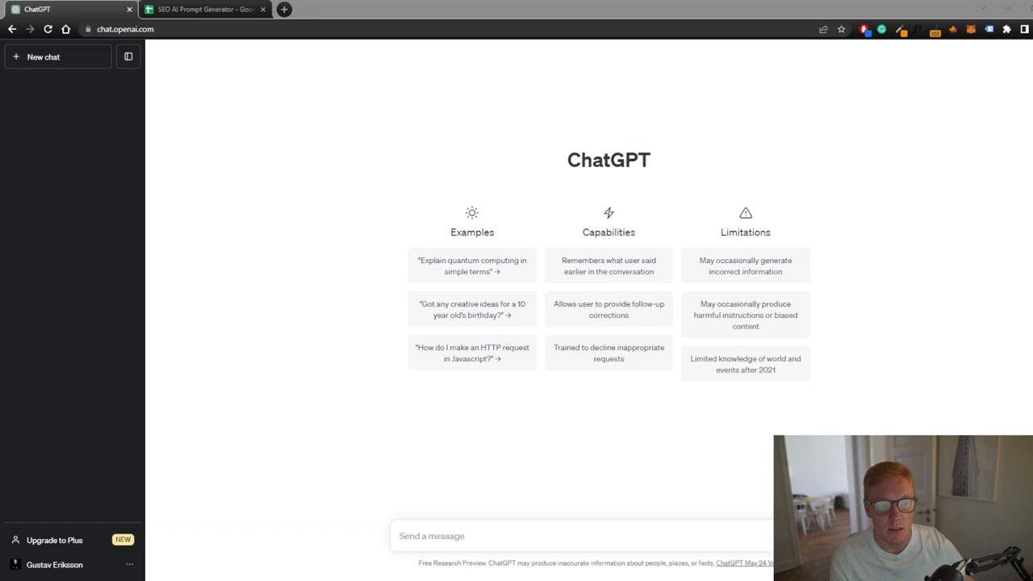
# - Switch to the SEO AI Prompt Generator sheet showing its three example prompt specifications
pyautogui.click(201, 9)
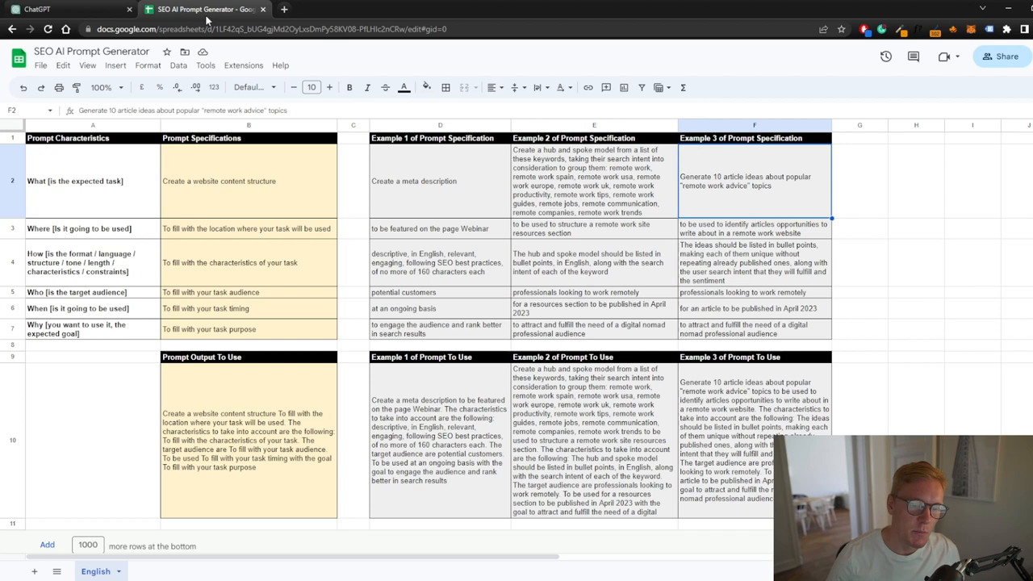
pyautogui.click(352, 181)
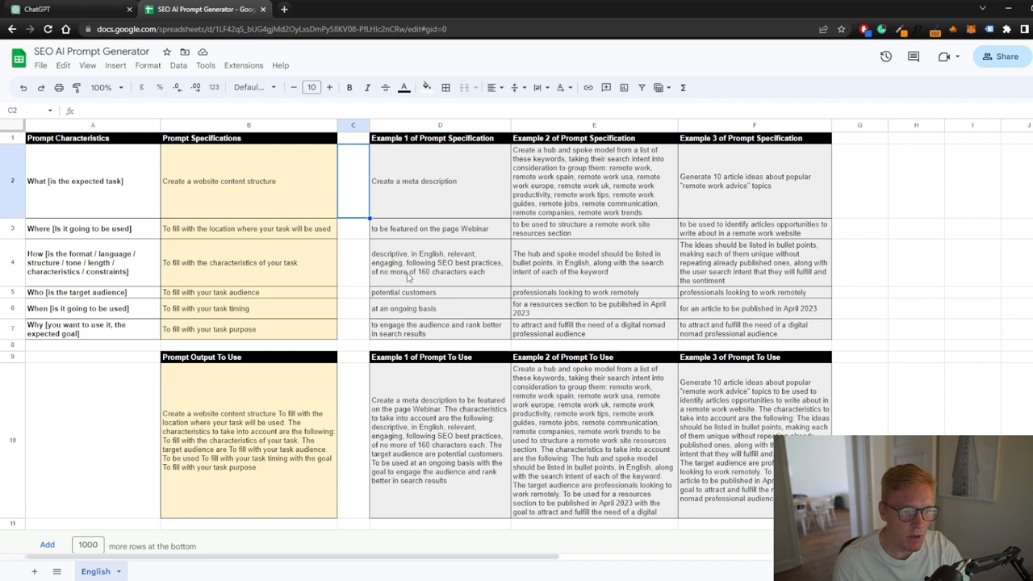
pyautogui.moveTo(390, 249)
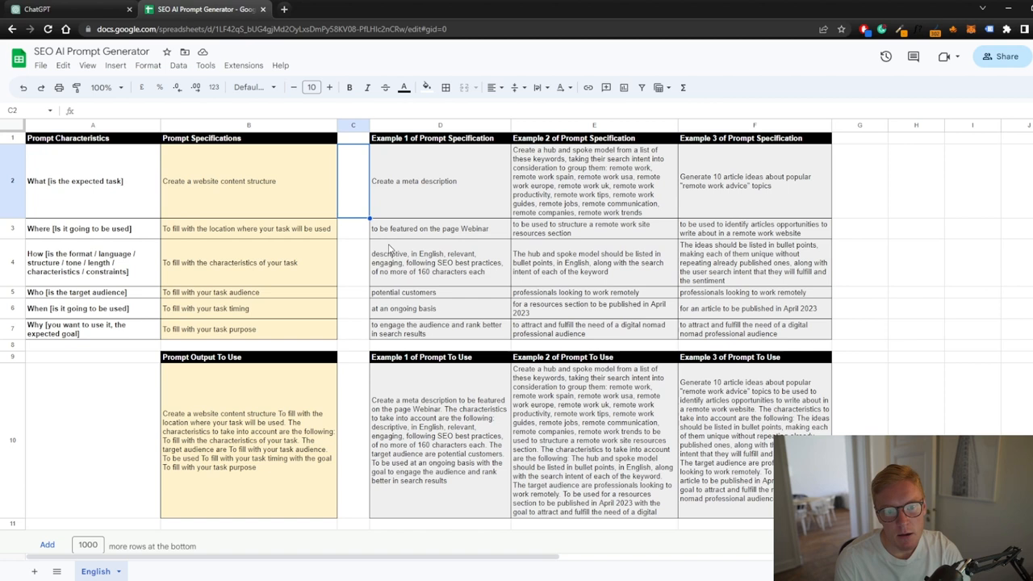
pyautogui.moveTo(696, 215)
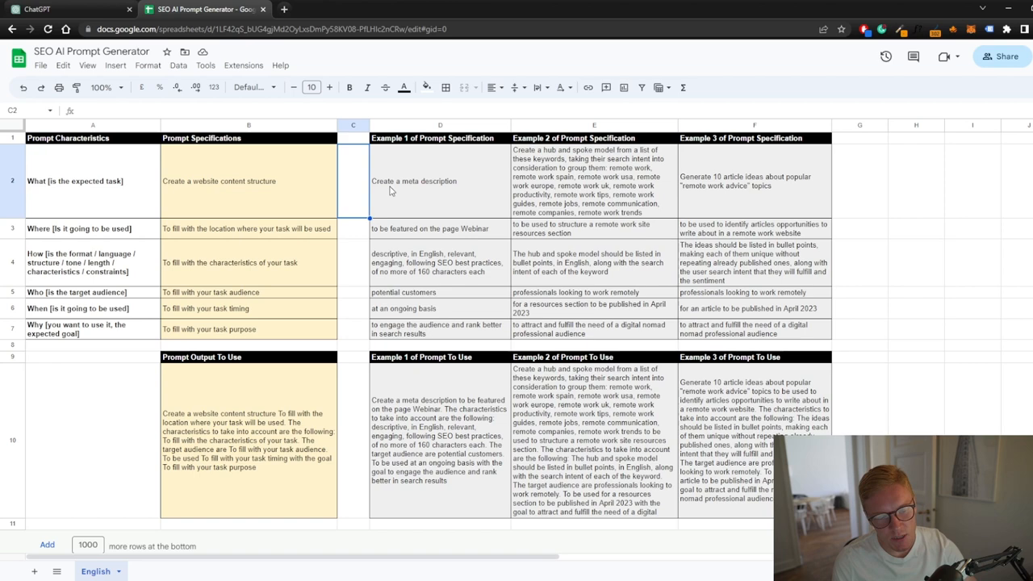
pyautogui.click(40, 65)
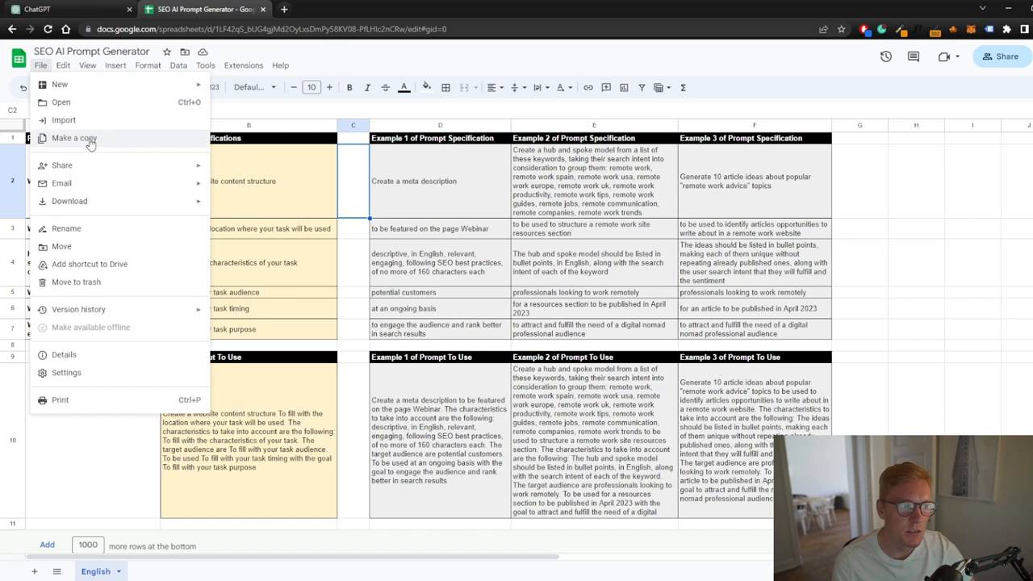
pyautogui.click(414, 181)
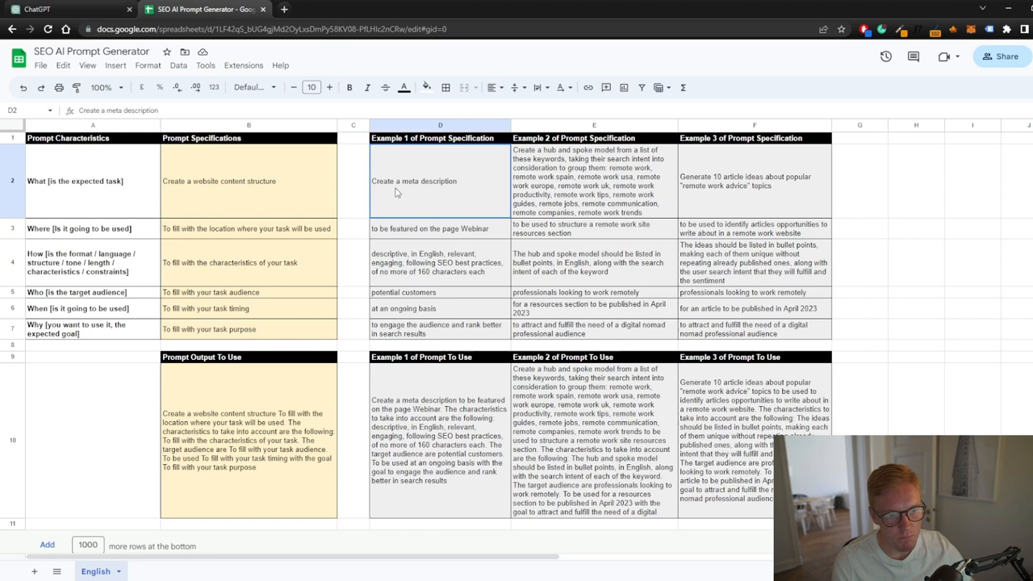
pyautogui.moveTo(442, 305)
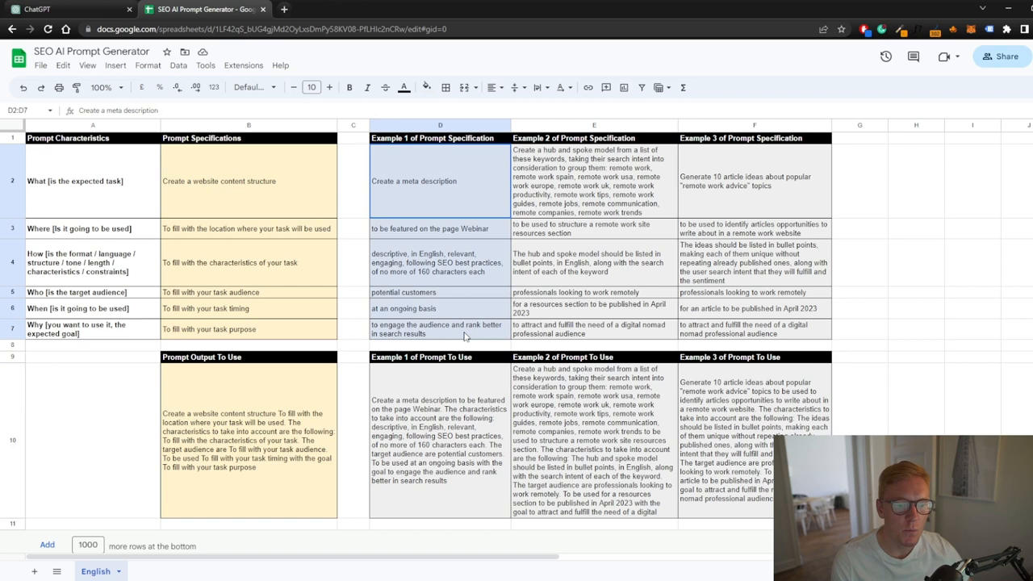
pyautogui.click(56, 9)
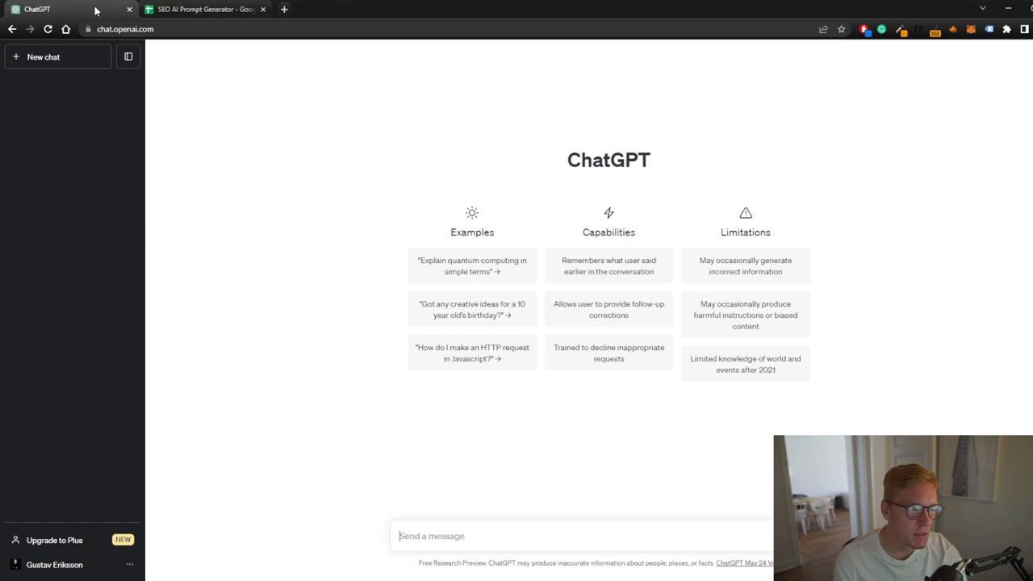
pyautogui.click(201, 9)
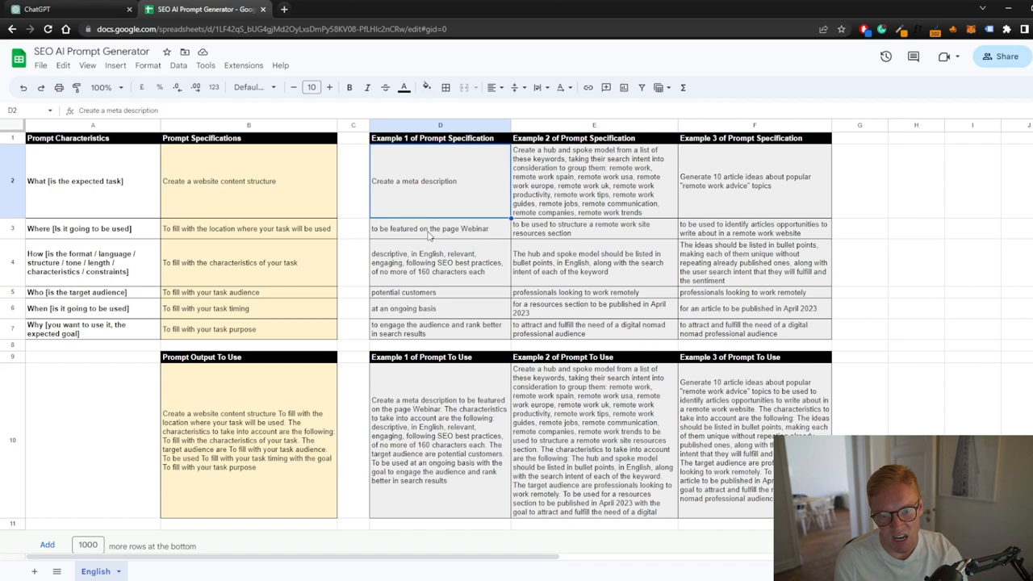
pyautogui.click(440, 228)
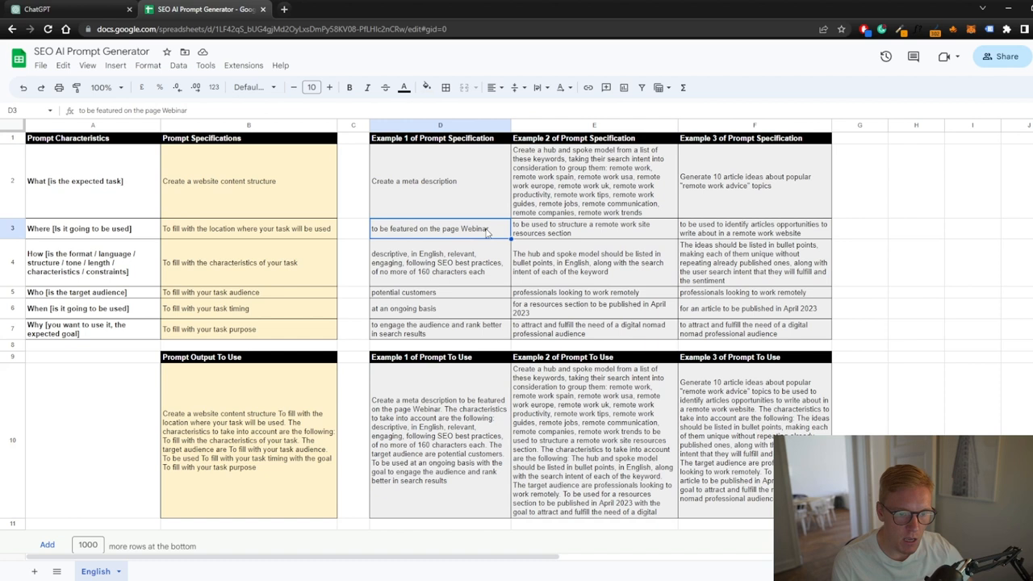
pyautogui.click(439, 262)
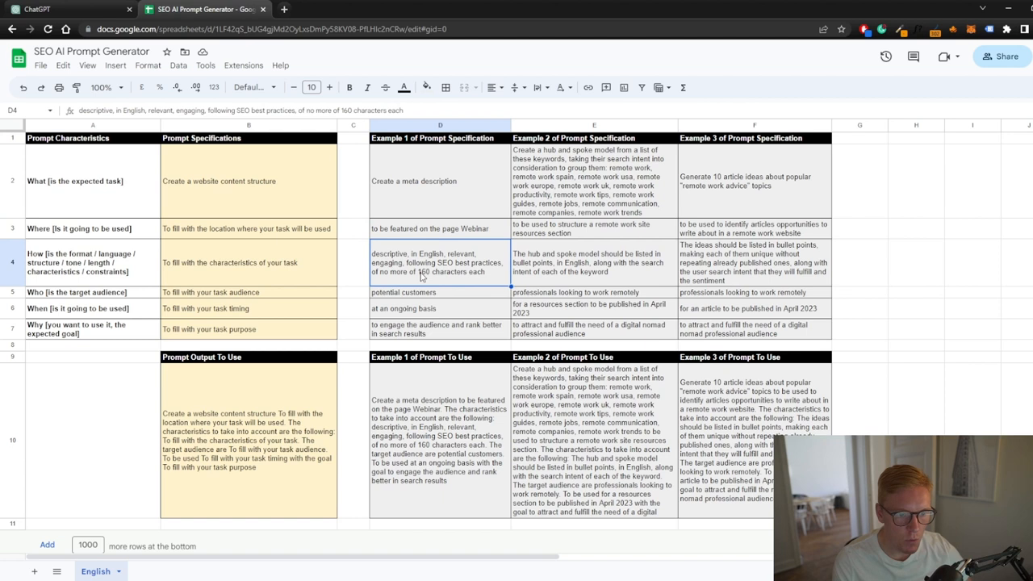
pyautogui.click(440, 329)
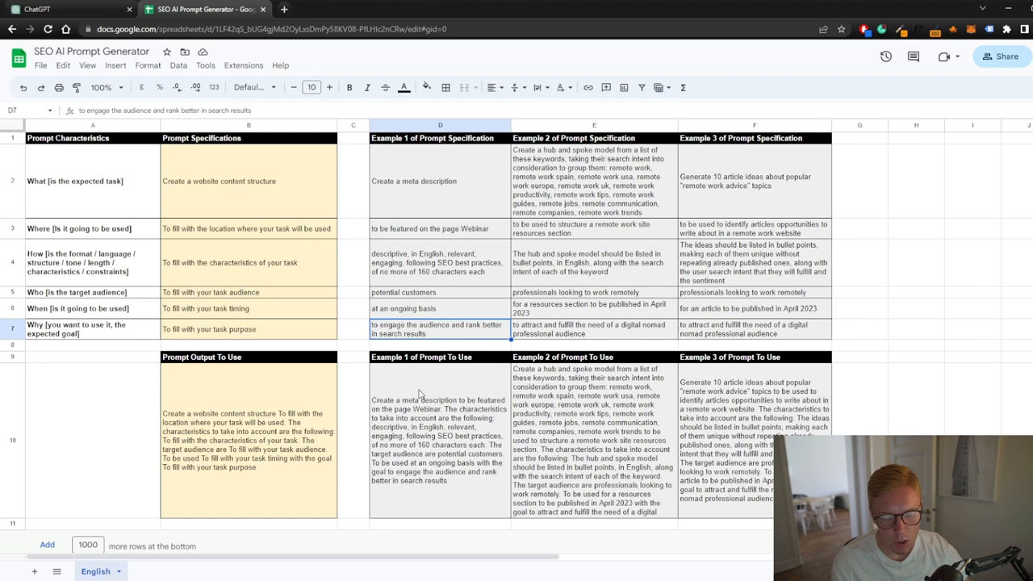
# - Switch to ChatGPT to send the Example 1 Webinar meta-description prompt
pyautogui.click(37, 9)
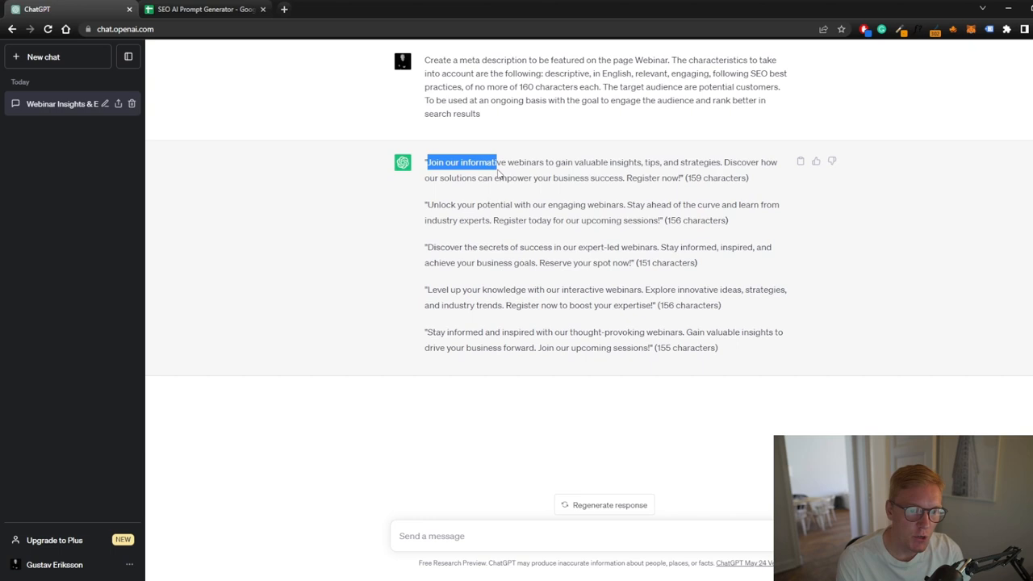
pyautogui.moveTo(496, 162); pyautogui.dragTo(517, 178)
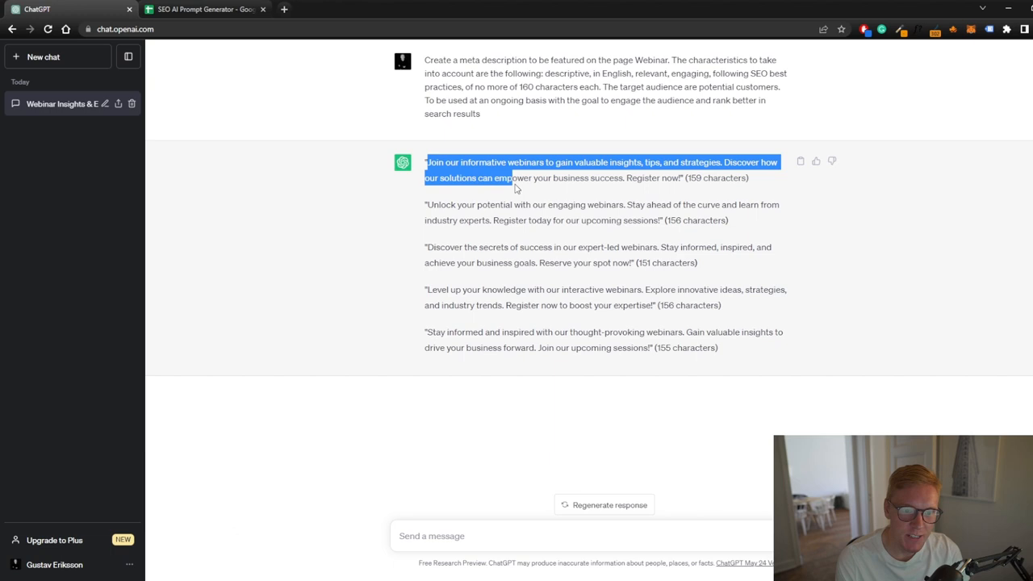
pyautogui.moveTo(426, 161); pyautogui.dragTo(718, 348)
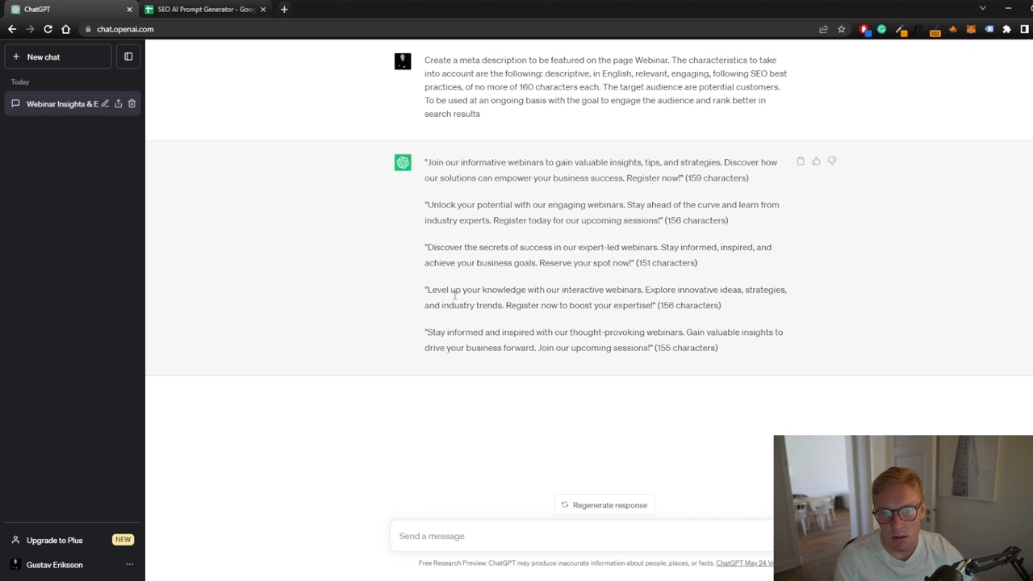
# - Highlight the sent prompt in ChatGPT, then inspect Example 1's prompt-building formula in D10
pyautogui.moveTo(442, 72); pyautogui.dragTo(480, 113)
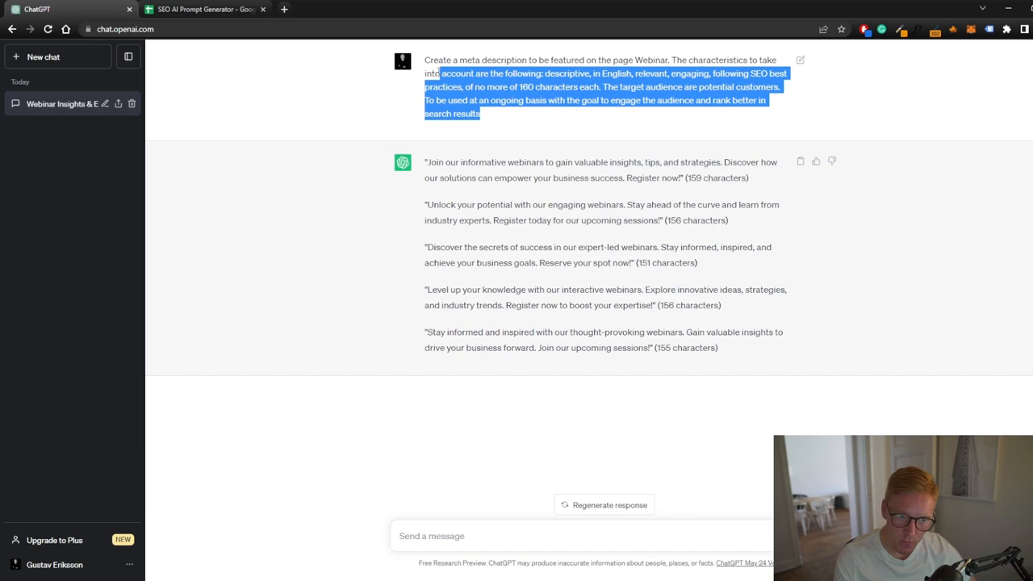
pyautogui.click(204, 9)
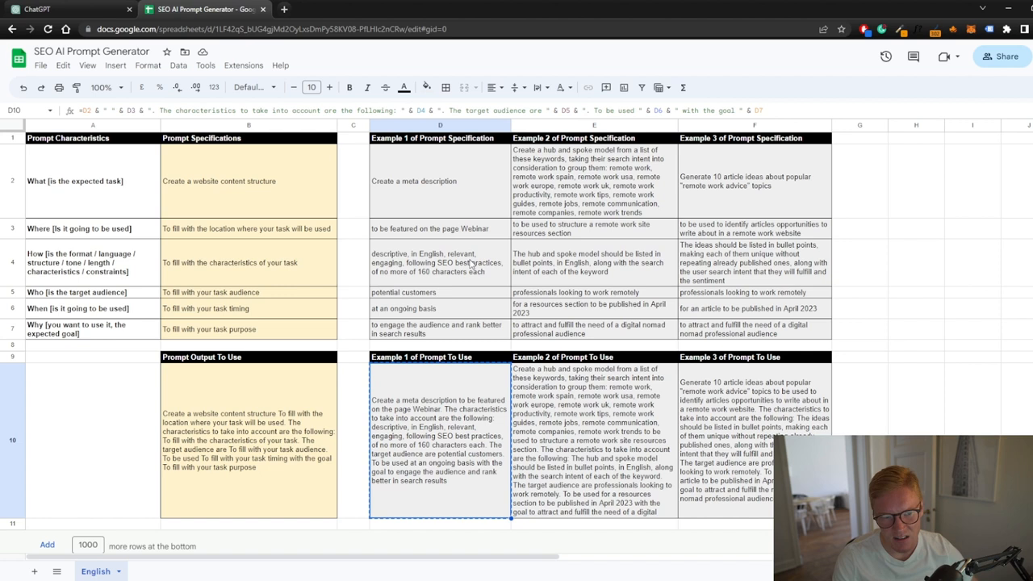
pyautogui.click(439, 181)
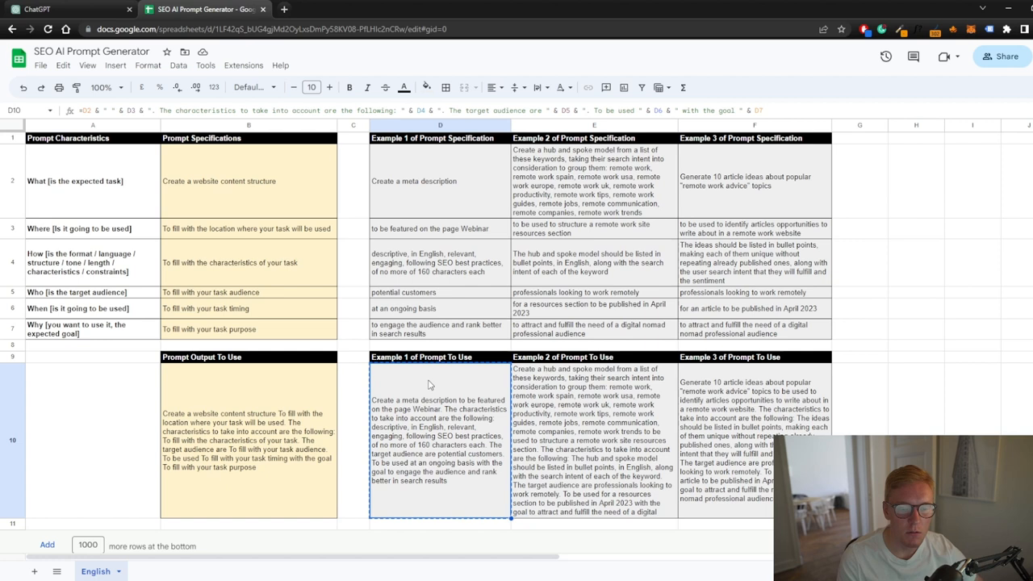
pyautogui.moveTo(489, 303)
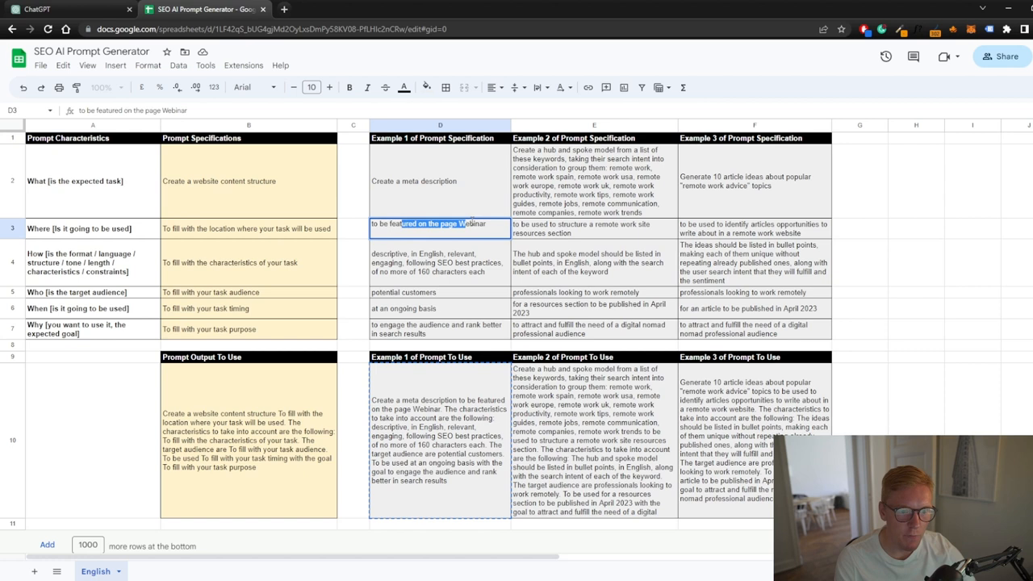
# - Replace Example 1's 'Webinar' location with 'about Coffee in New York'
pyautogui.write('about Coffee in New York')
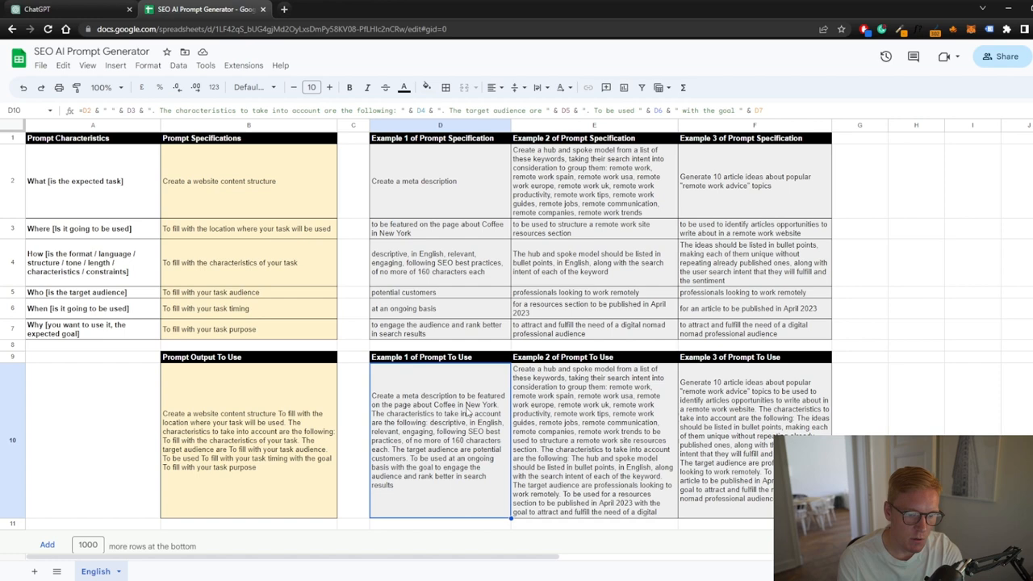
pyautogui.click(49, 9)
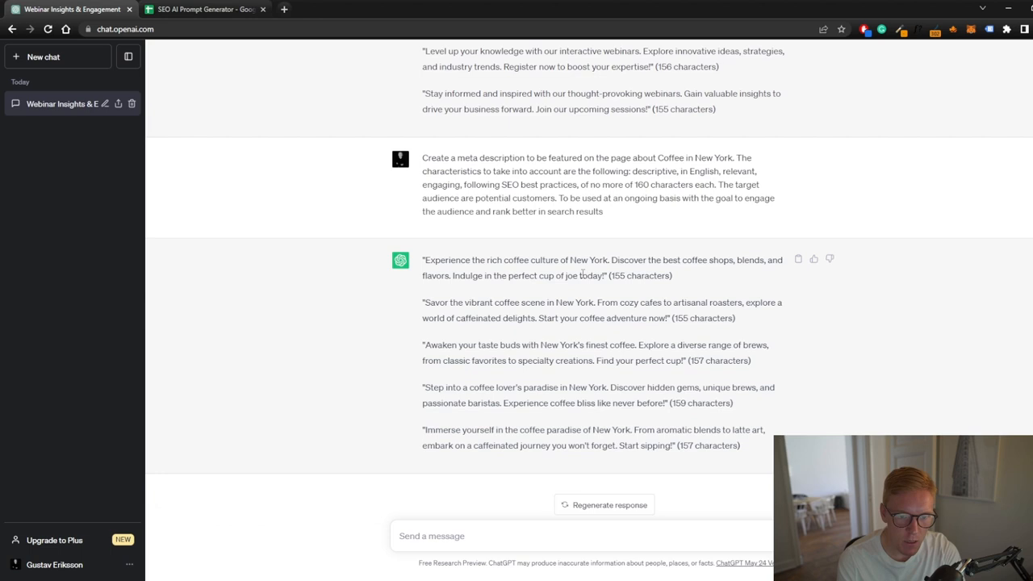
# - Select the five English Coffee in New York meta descriptions in ChatGPT's reply
pyautogui.moveTo(422, 275); pyautogui.dragTo(597, 387)
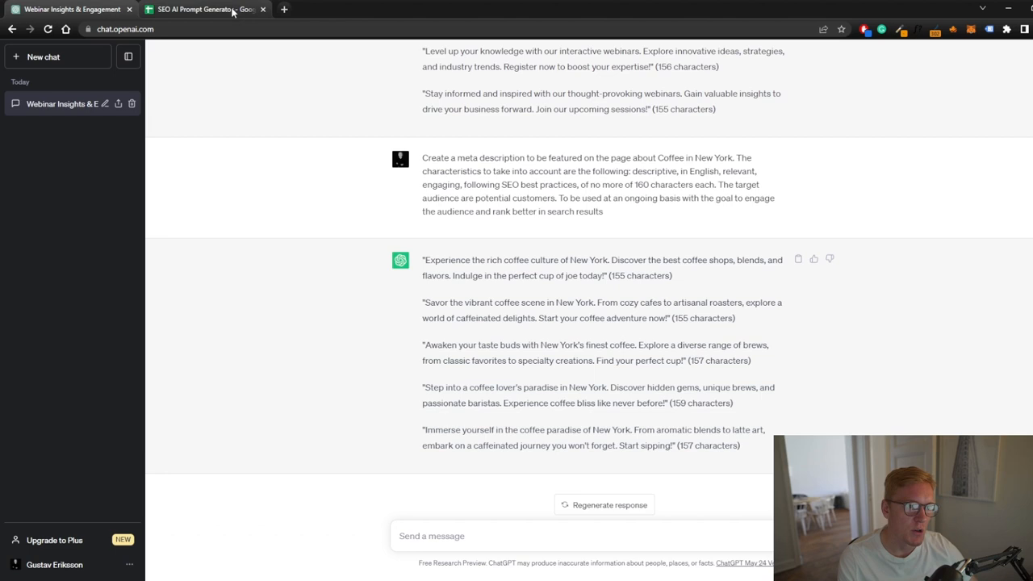
# - Return to the generator sheet and select prompt text to switch the language to Swedish
pyautogui.click(200, 9)
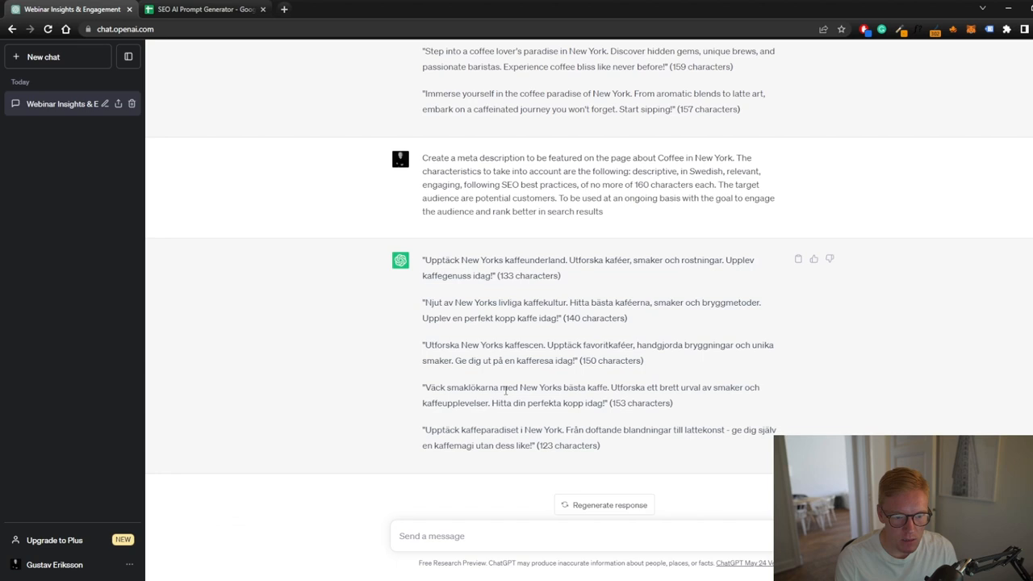
pyautogui.moveTo(422, 387); pyautogui.dragTo(513, 387)
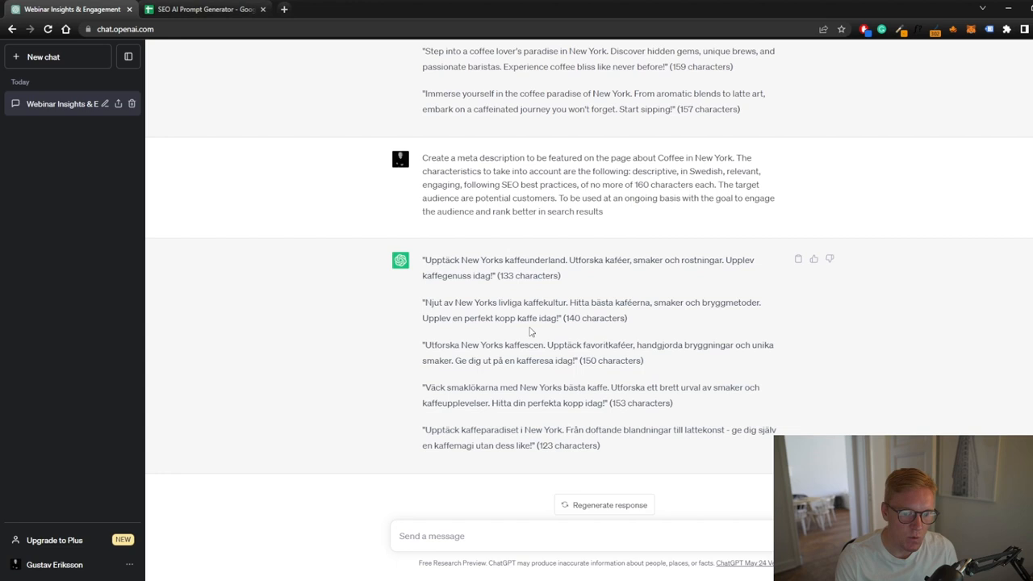
# - Review Example 2's task, location and generated prompt cells, plus Example 3's task
pyautogui.click(204, 9)
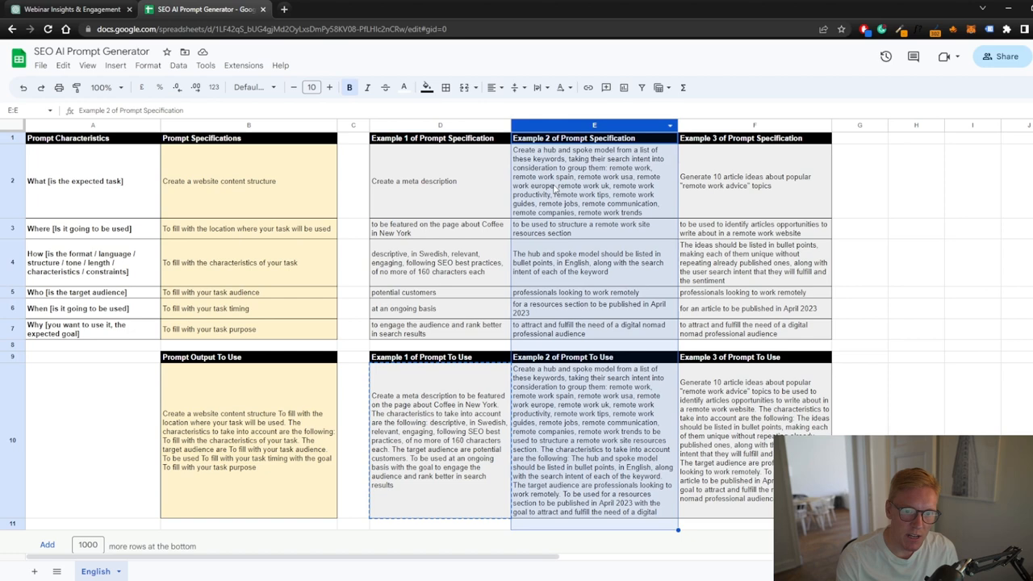
pyautogui.click(594, 181)
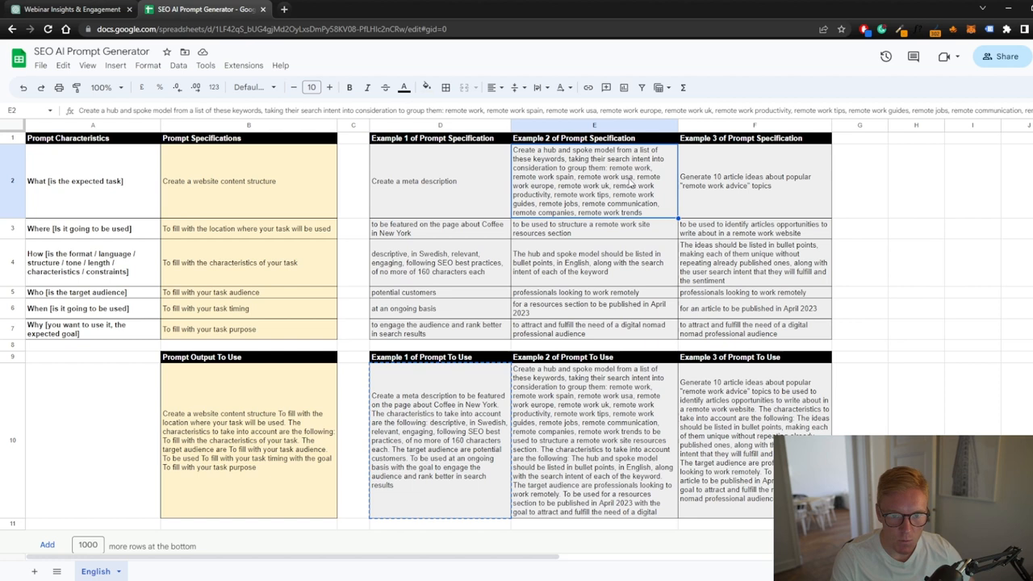
pyautogui.click(594, 228)
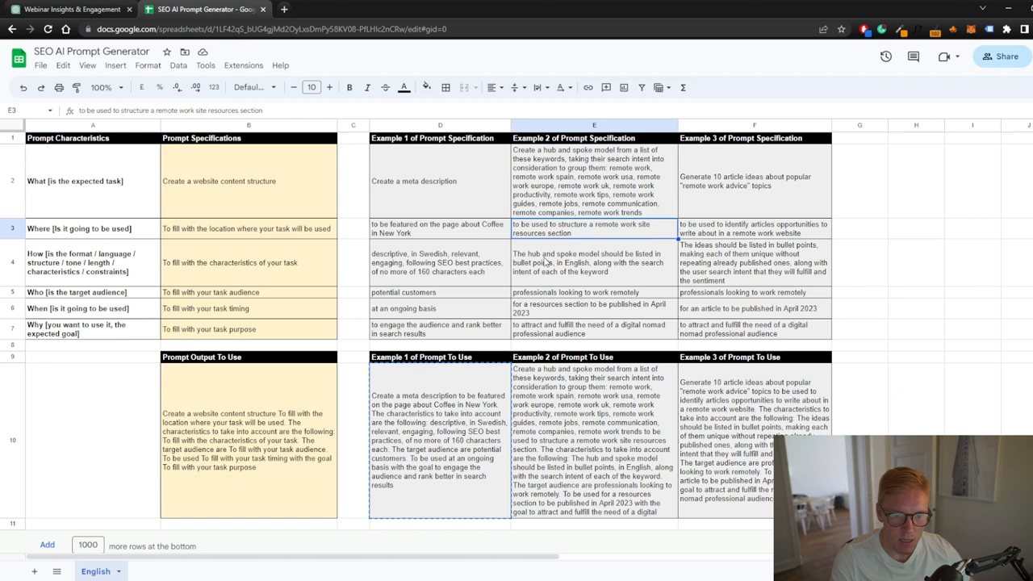
pyautogui.click(594, 440)
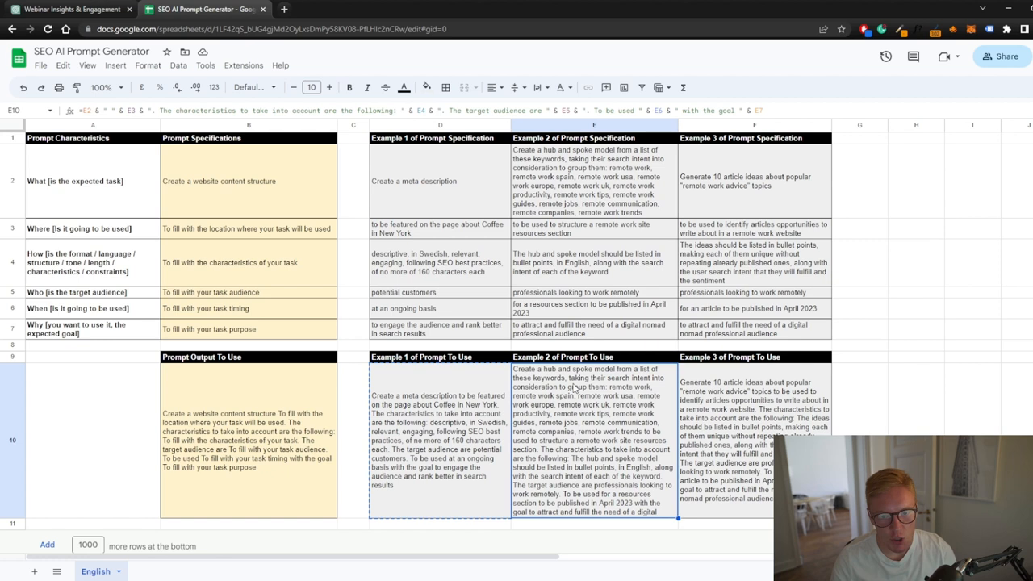
pyautogui.click(752, 181)
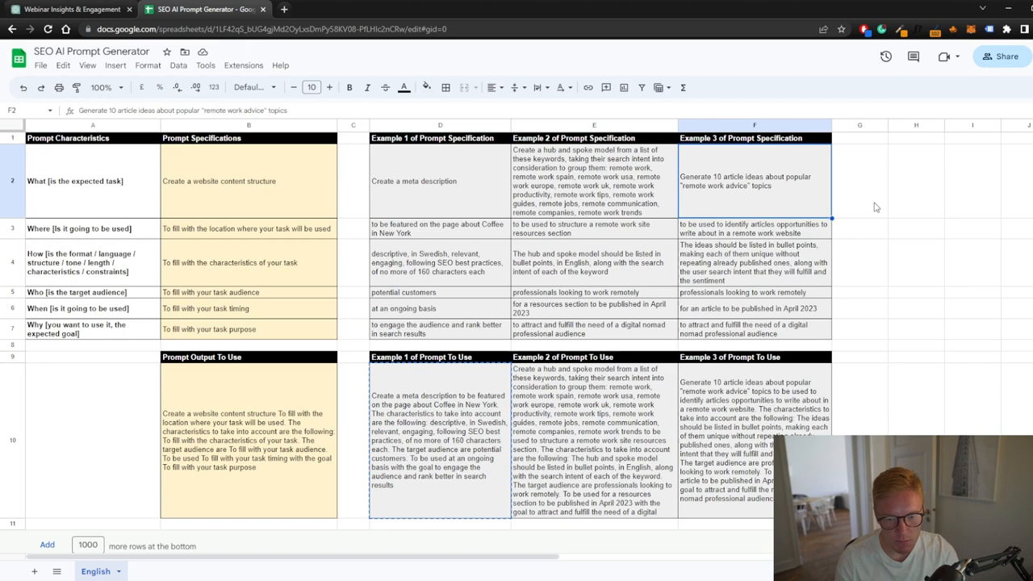
pyautogui.click(69, 9)
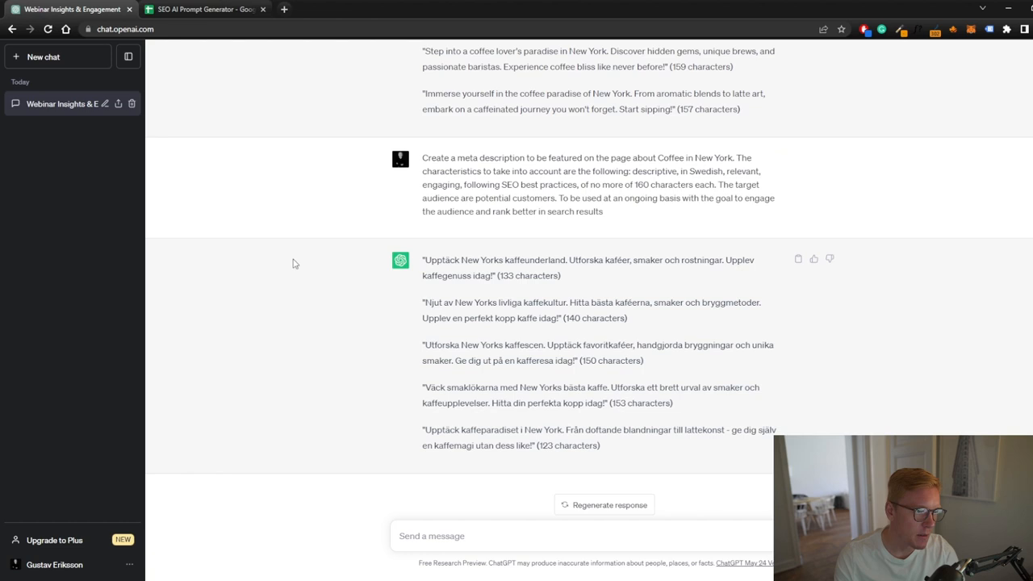
pyautogui.moveTo(359, 293)
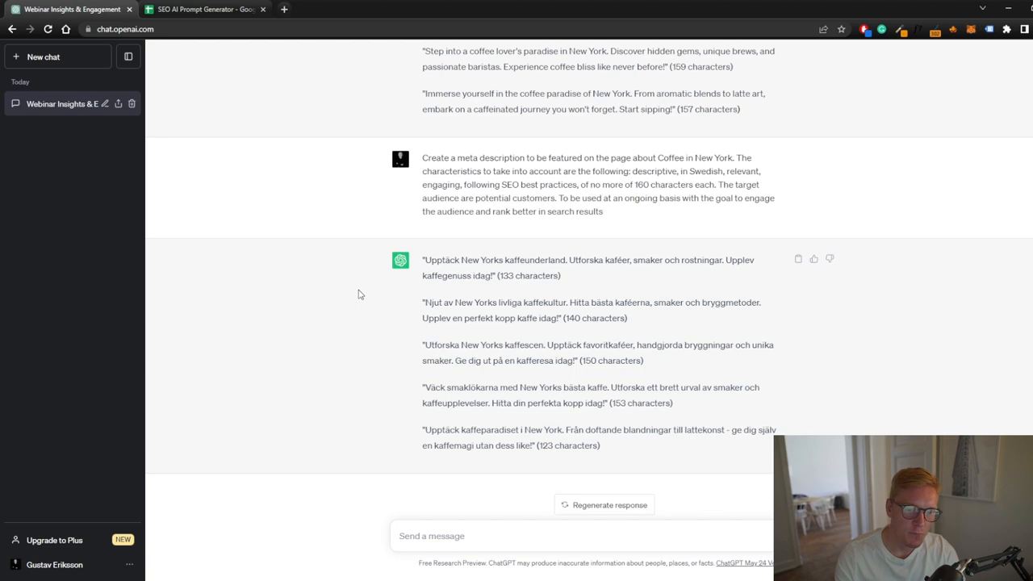
pyautogui.moveTo(339, 115)
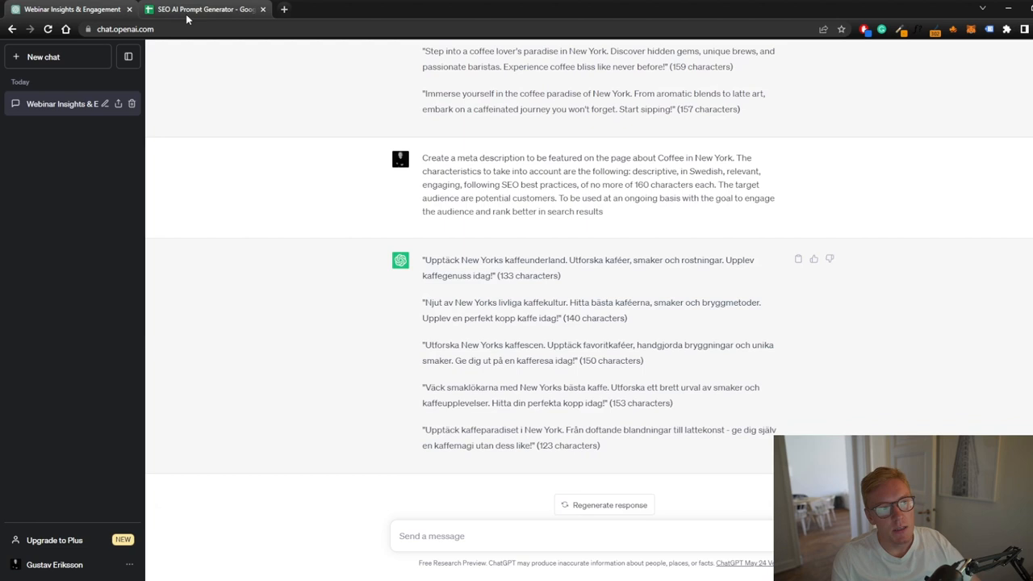
# - Return to the SEO AI Prompt Generator sheet after reviewing the Swedish descriptions
pyautogui.click(202, 8)
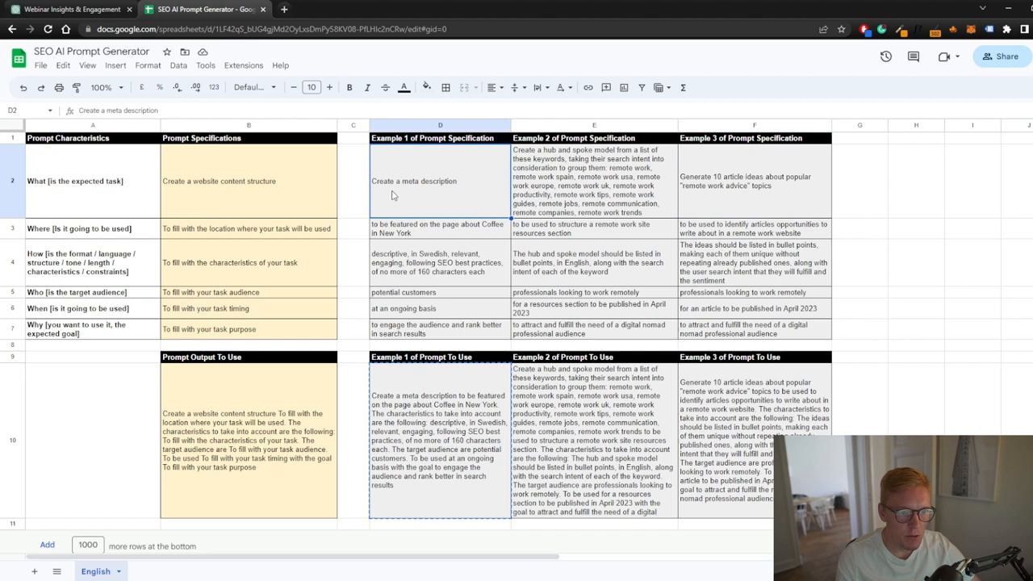